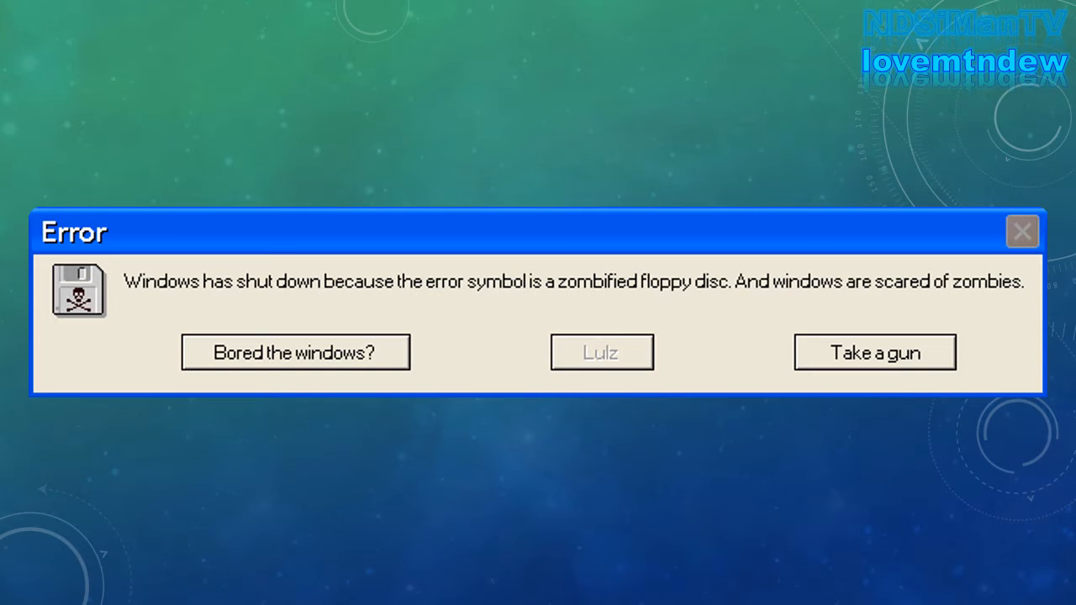
Step: Advance from the zombified floppy disc error to the 'Keys to a car?' dialog
{"action": "left_click", "coordinate": [874, 353]}
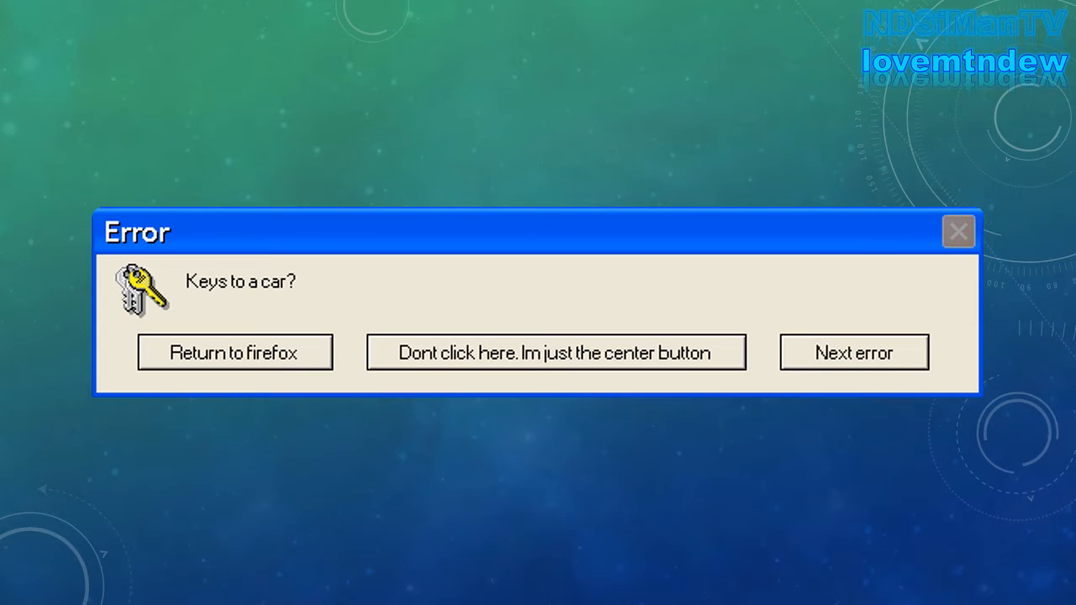
Step: Advance to the radiation warning reading 'Run. Run, and never look back.'
{"action": "left_click", "coordinate": [854, 353]}
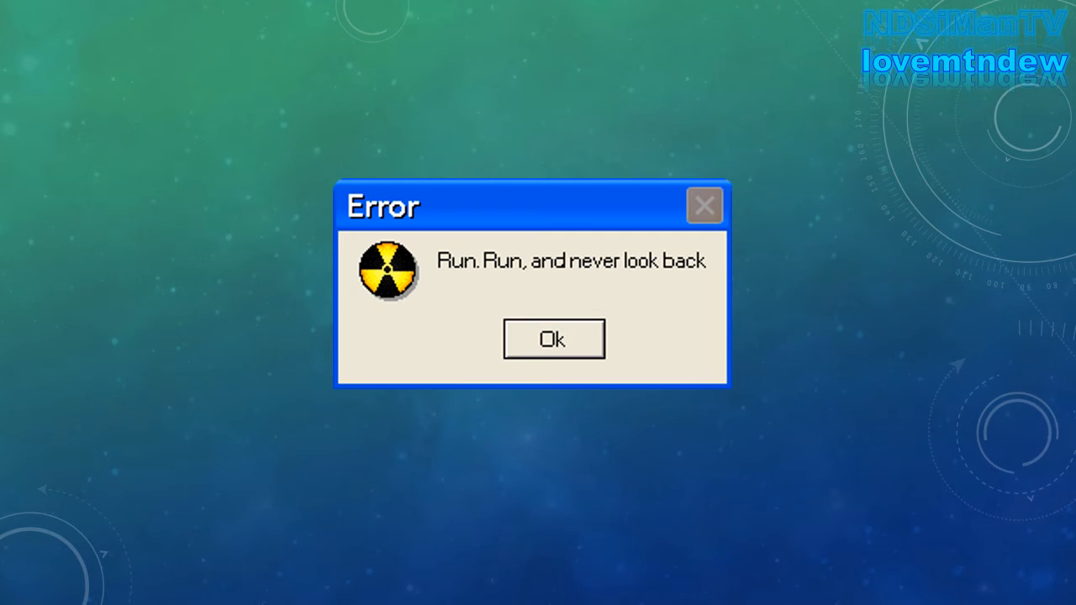
Step: Advance to the 'Fortune Cookies' dialog over the green-hill Bliss wallpaper
{"action": "left_click", "coordinate": [551, 340]}
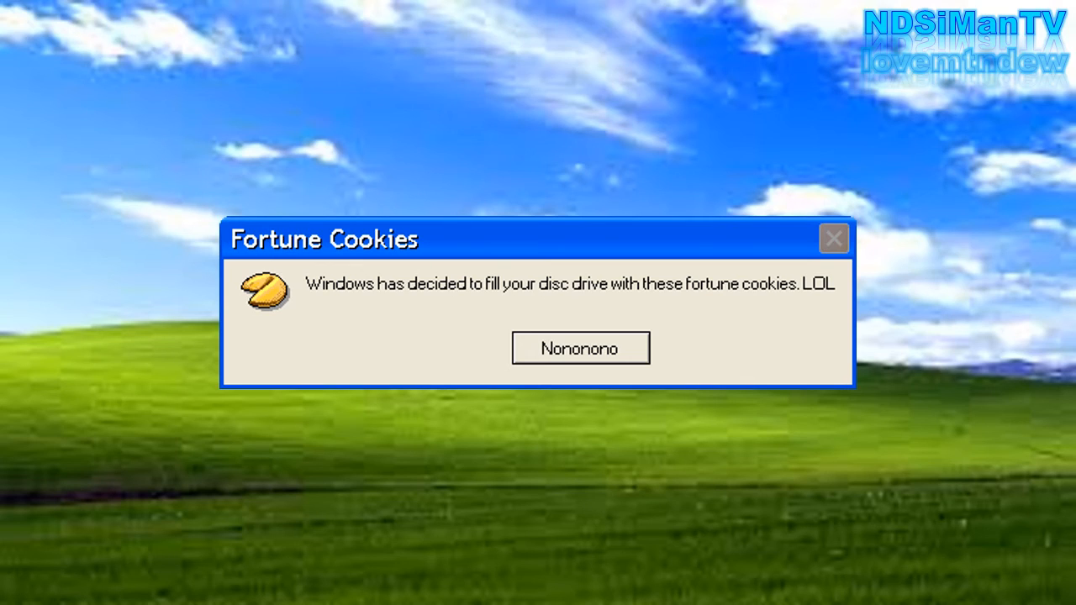
Step: Advance past 'Here's some advice' to the 'Windows Tools' nail-pounding congratulations dialog
{"action": "left_click", "coordinate": [580, 346]}
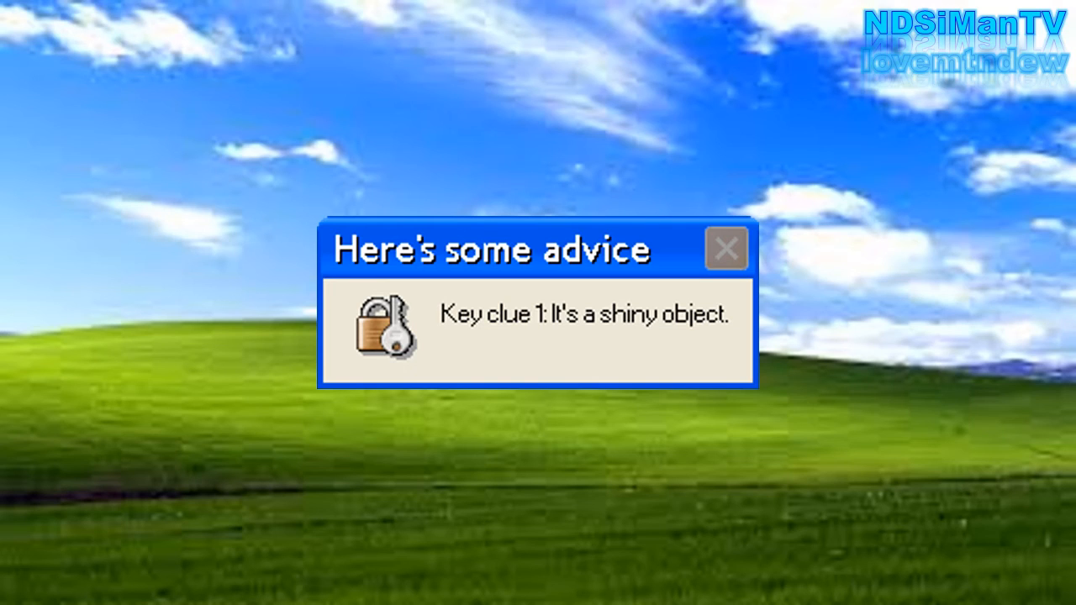
{"action": "left_click", "coordinate": [724, 247]}
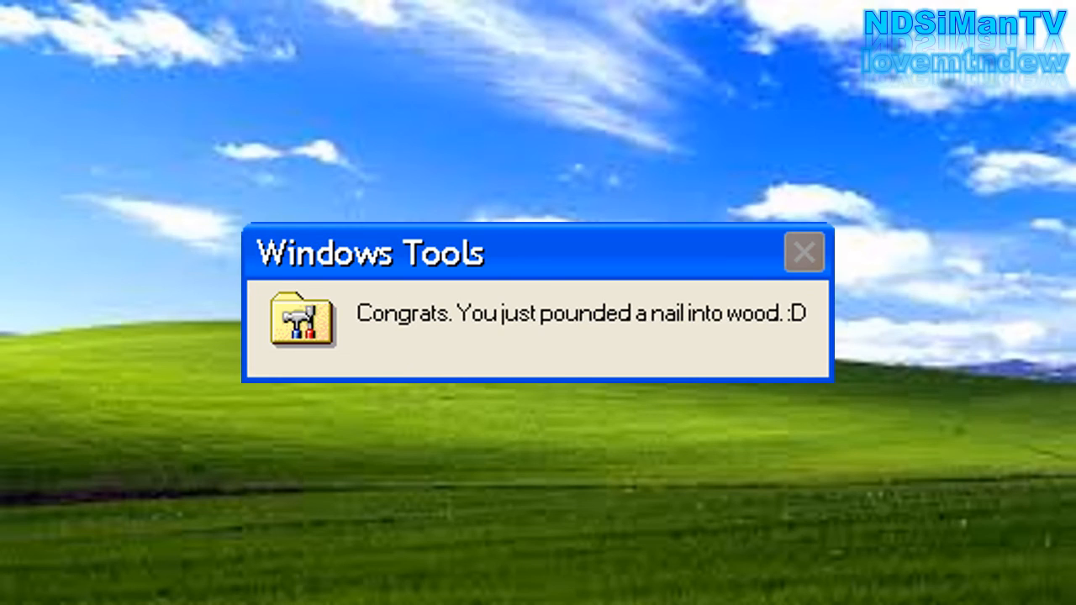